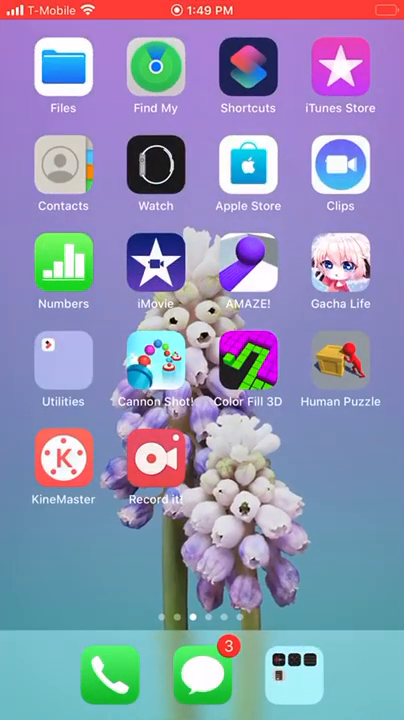
Swipe to the home screen page with Gacha Life and launch it
{"action": "scroll", "scroll_direction": "left", "scroll_amount": 3}
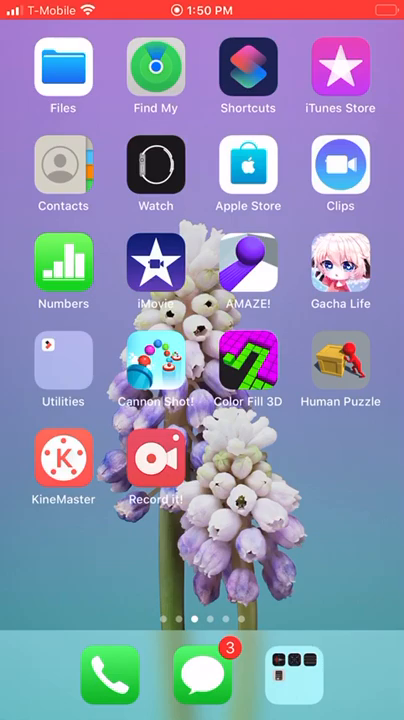
{"action": "left_click", "coordinate": [340, 268]}
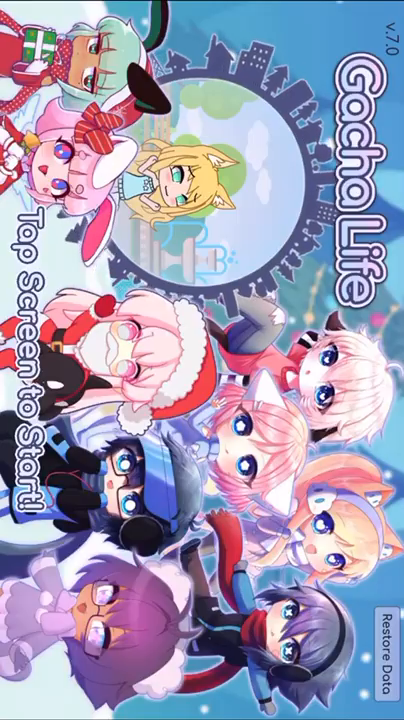
Start the game from the Gacha Life title screen
{"action": "left_click", "coordinate": [202, 360]}
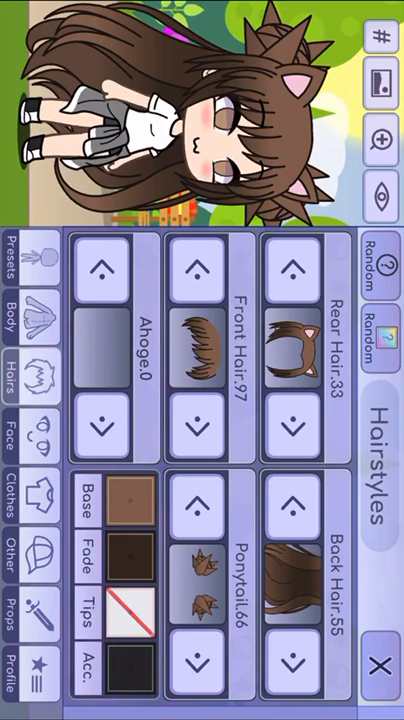
Give the character long green hair in the Hair section
{"action": "left_click", "coordinate": [192, 350]}
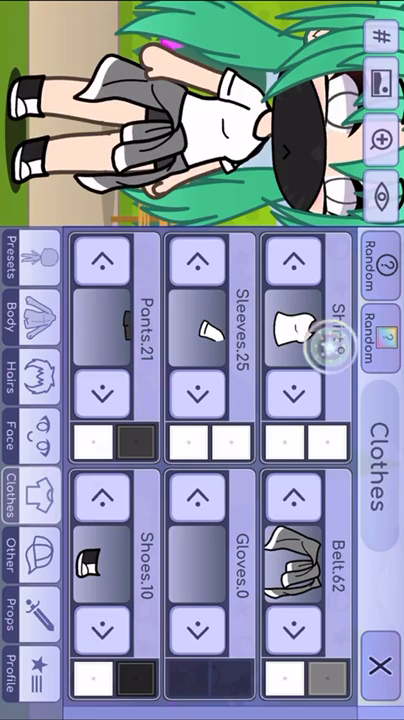
Choose a belt for the character from the belt grid
{"action": "left_click", "coordinate": [318, 330]}
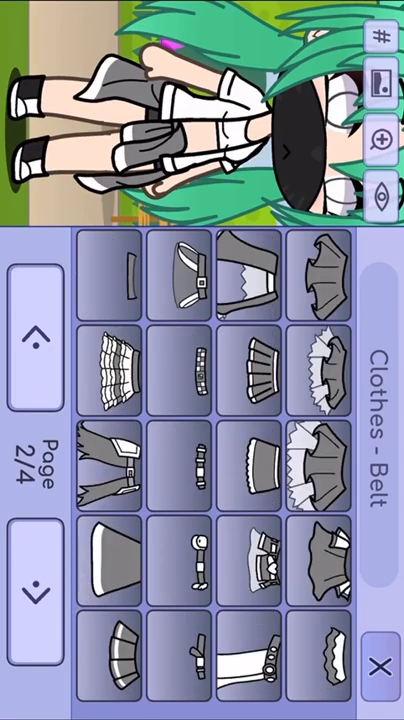
{"action": "left_click", "coordinate": [36, 334]}
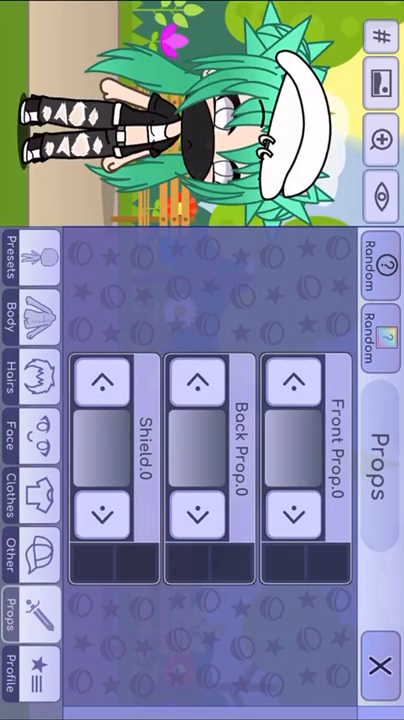
Leave Dress Up for Studio and bring up the background grid
{"action": "left_click", "coordinate": [300, 450]}
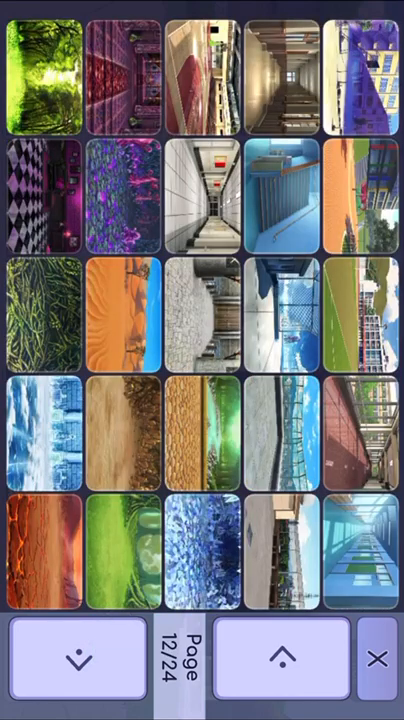
Move to background page 13 and set the moonlit graveyard backdrop
{"action": "left_click", "coordinate": [284, 658]}
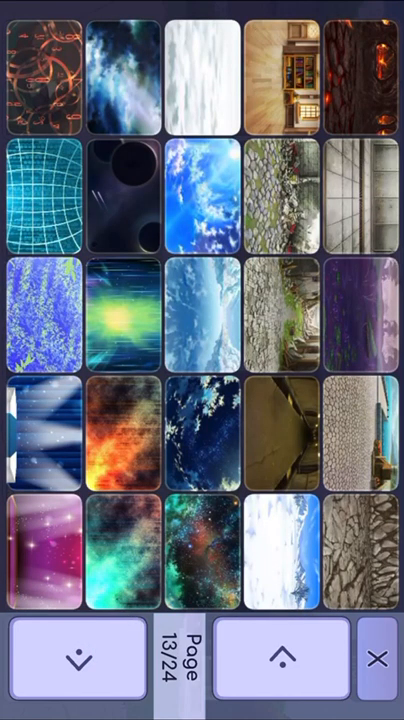
{"action": "left_click", "coordinate": [76, 658]}
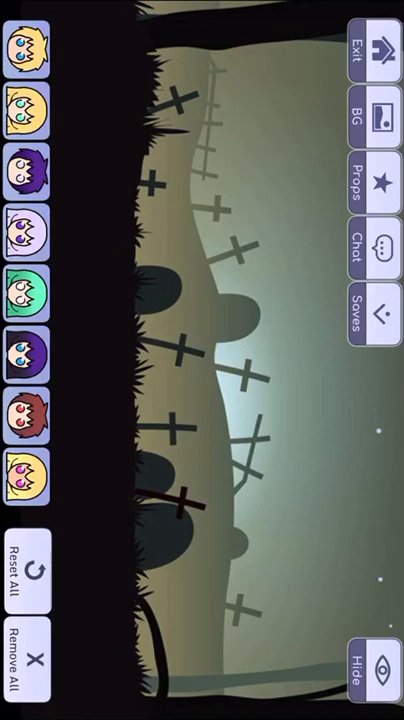
Select a character slot to arrange in the graveyard scene
{"action": "left_click", "coordinate": [28, 296]}
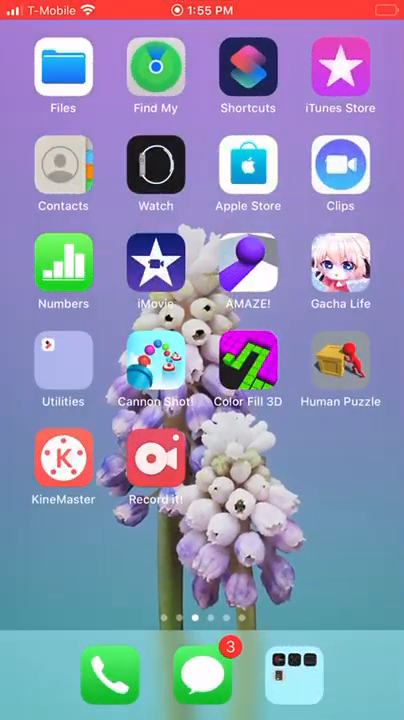
Launch KineMaster and start a new widescreen 16:9 project
{"action": "left_click", "coordinate": [64, 458]}
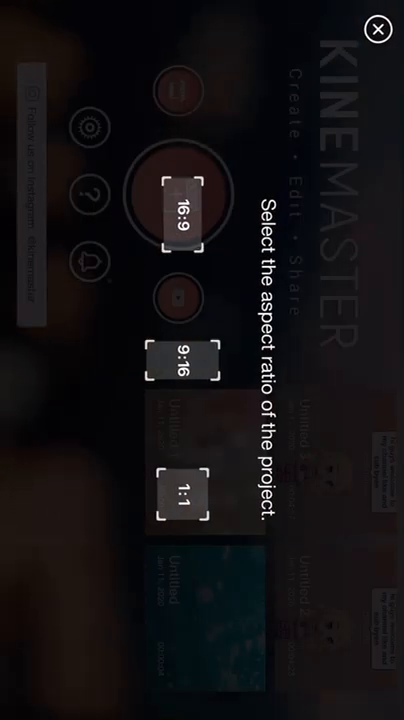
{"action": "left_click", "coordinate": [378, 28]}
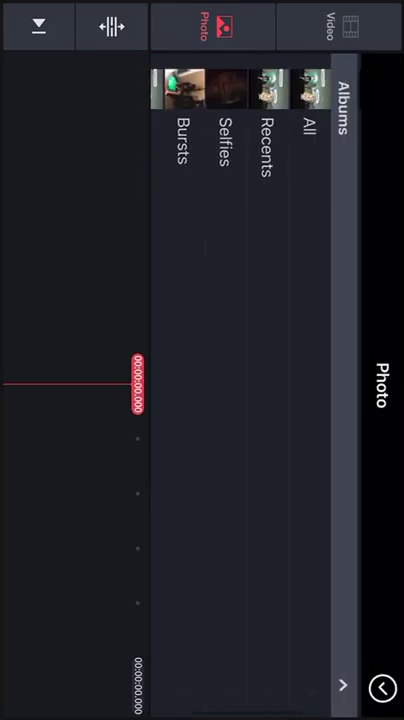
Open the All photos album to reach the graveyard screenshots
{"action": "left_click", "coordinate": [264, 130]}
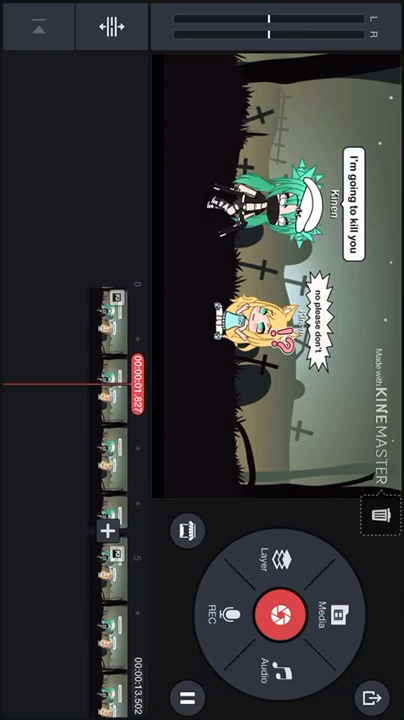
{"action": "scroll", "scroll_direction": "down", "scroll_amount": 3}
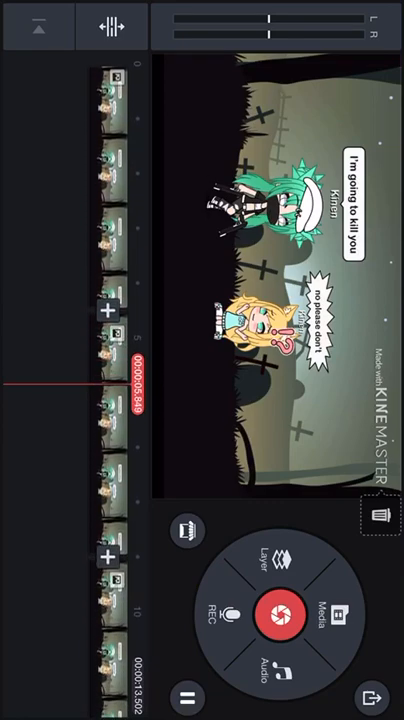
{"action": "scroll", "scroll_direction": "down", "scroll_amount": 3}
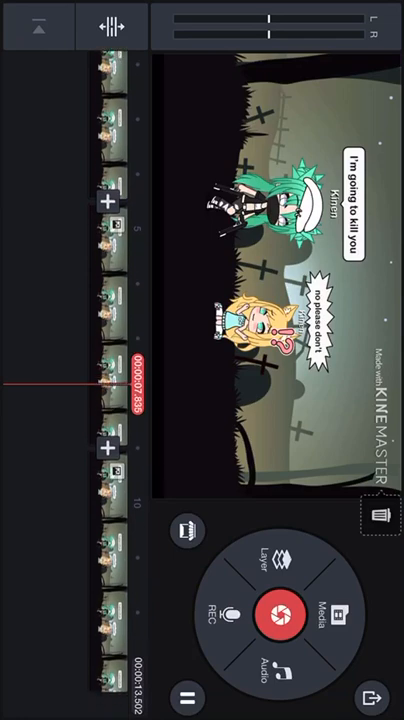
{"action": "scroll", "scroll_direction": "down", "scroll_amount": 3}
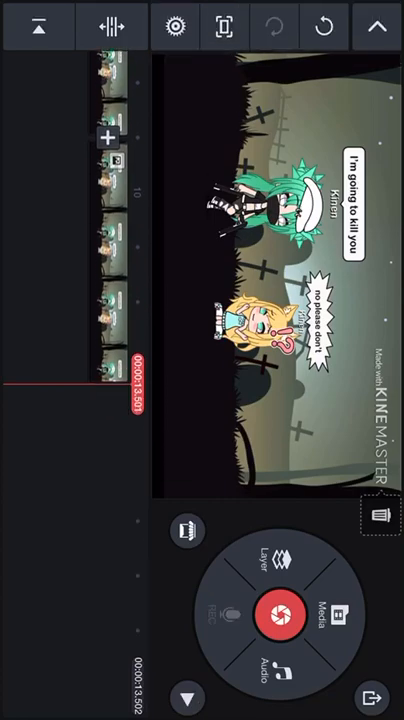
{"action": "left_click", "coordinate": [376, 694]}
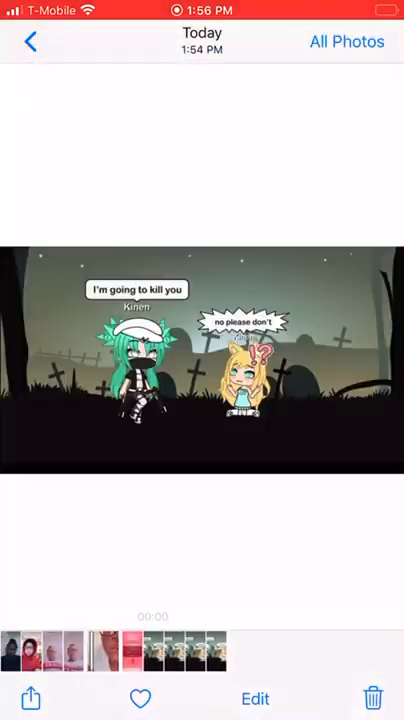
Back out of the exported video in Photos toward YouTube
{"action": "left_click", "coordinate": [202, 370]}
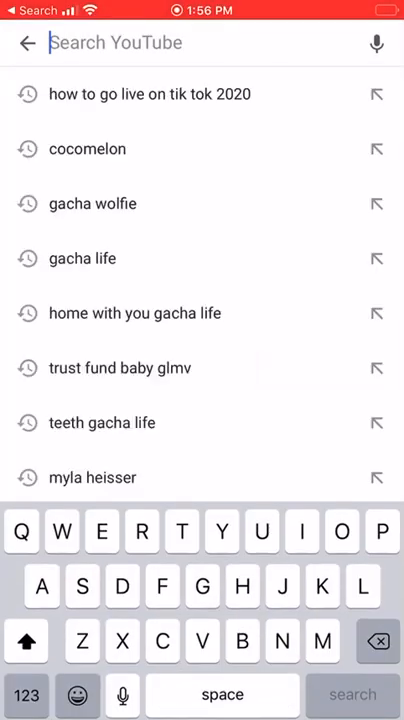
Start a YouTube upload and select the 0:14 graveyard video from the gallery
{"action": "left_click", "coordinate": [24, 44]}
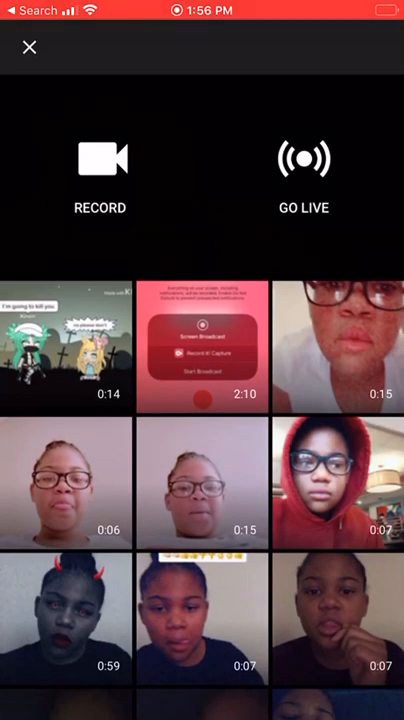
{"action": "left_click", "coordinate": [66, 346]}
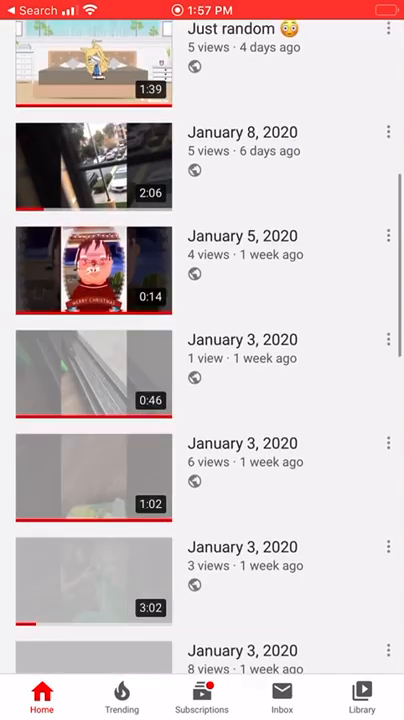
{"action": "scroll", "scroll_direction": "down", "scroll_amount": 3}
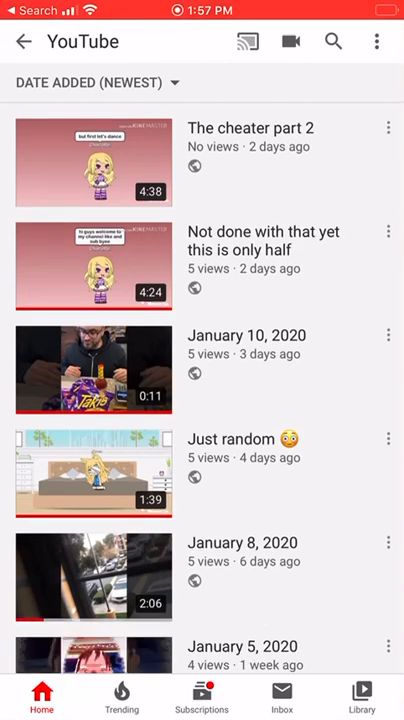
{"action": "scroll", "scroll_direction": "down", "scroll_amount": 3}
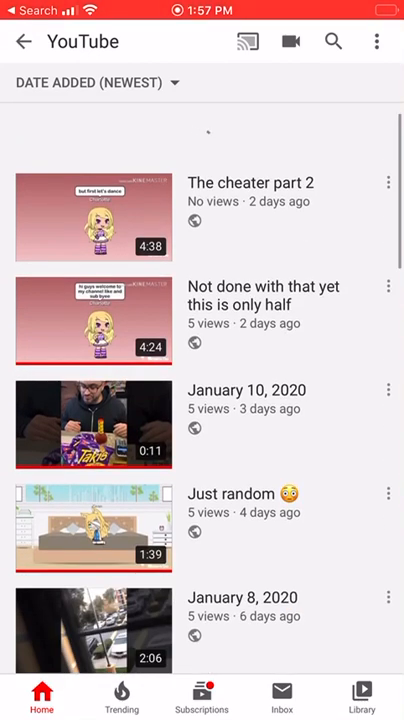
{"action": "scroll", "scroll_direction": "up", "scroll_amount": 3}
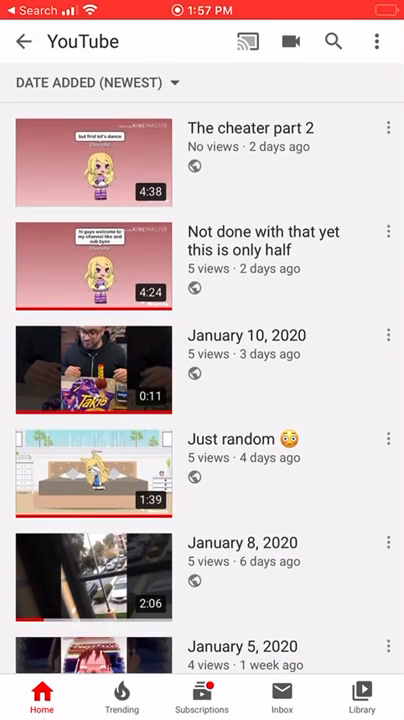